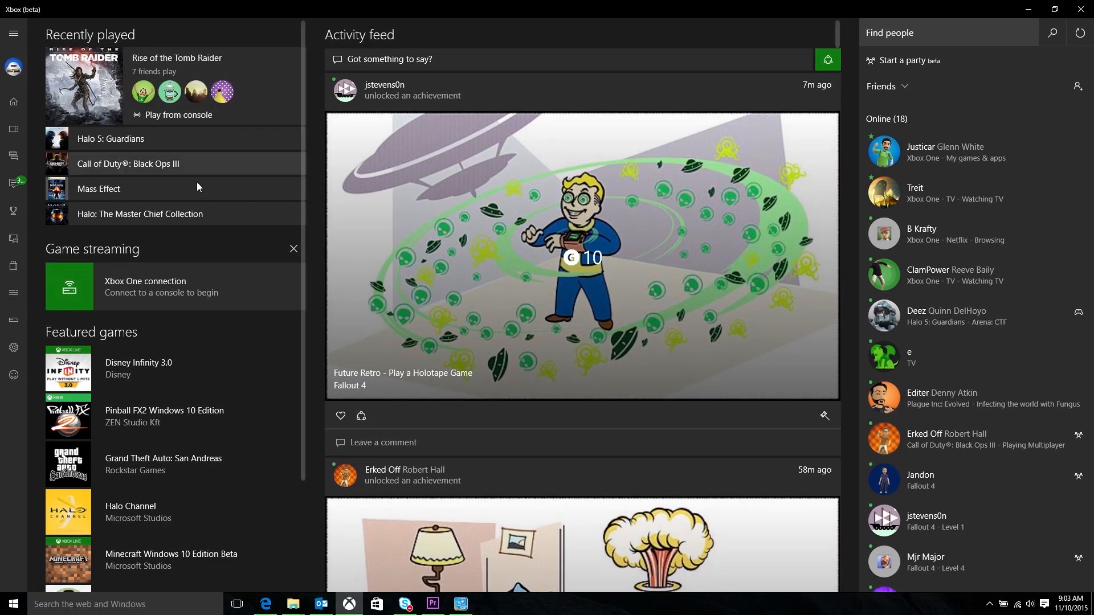
- Open the app Settings on the General tab with social account linking options
click(13, 351)
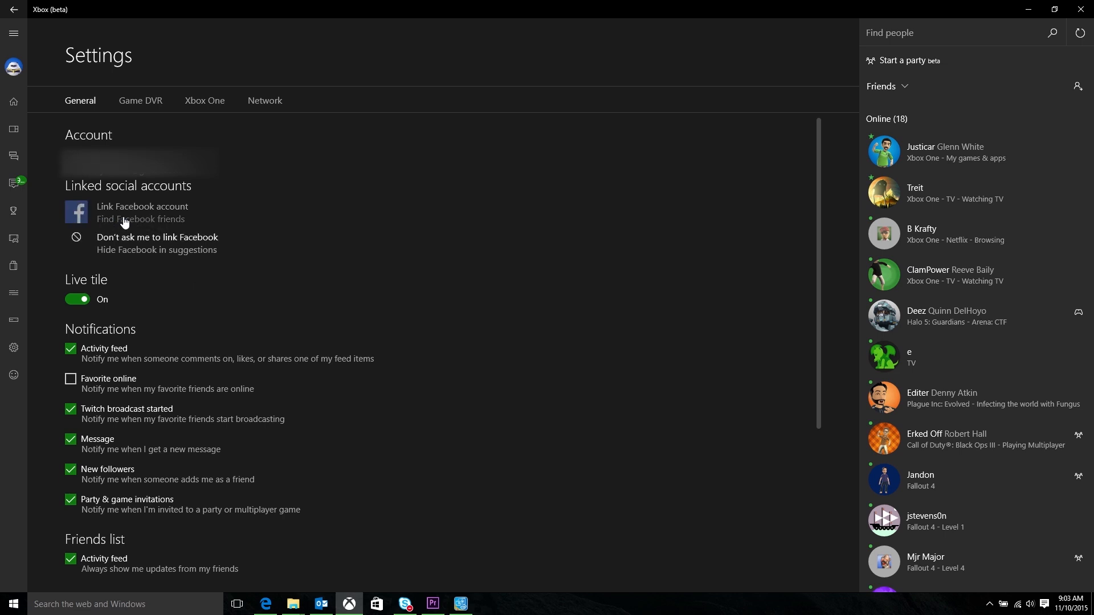
- Start linking a Facebook account and log in with 'Keep me logged in' ticked
click(142, 211)
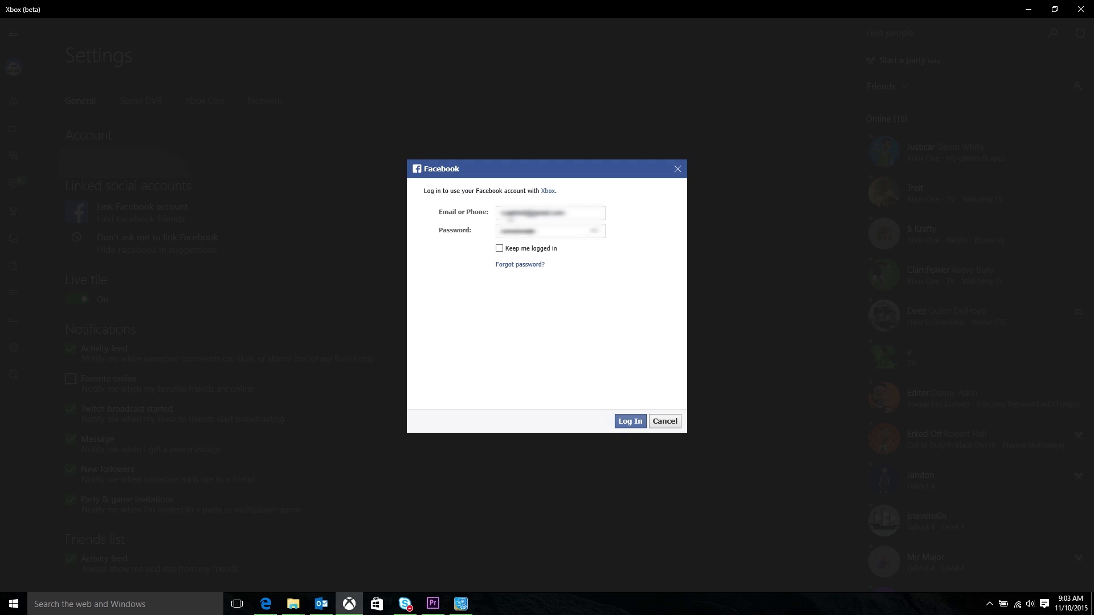
click(500, 248)
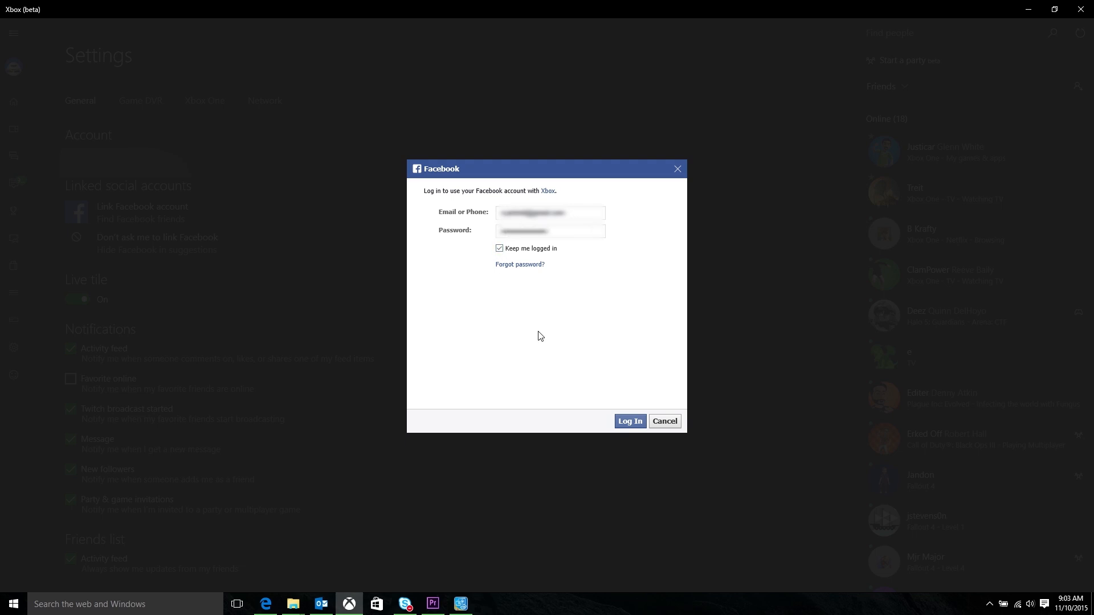
mouse_move(600, 305)
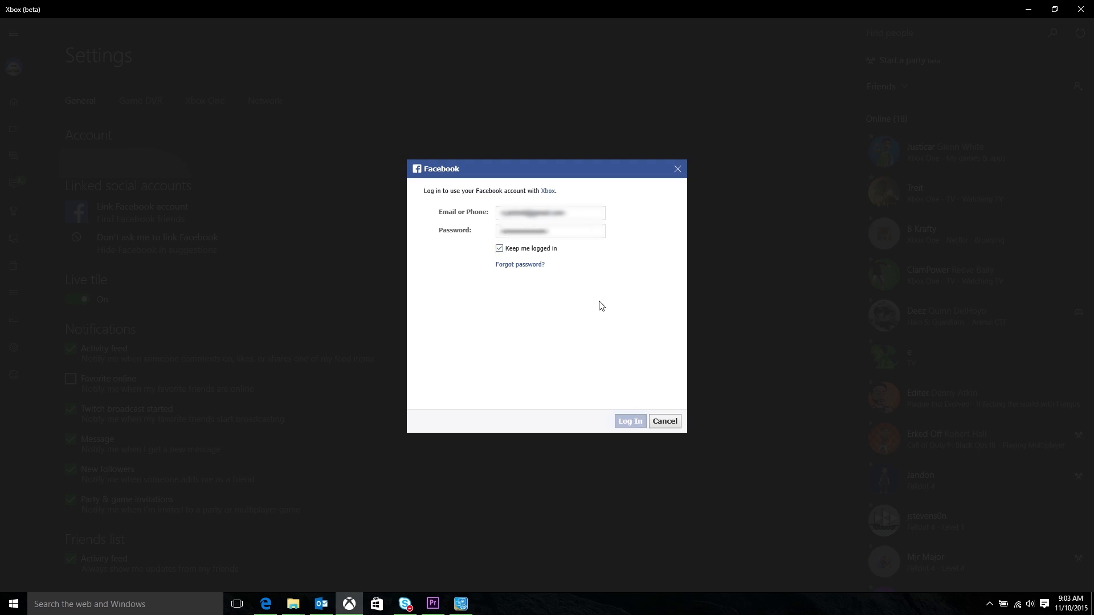
click(628, 420)
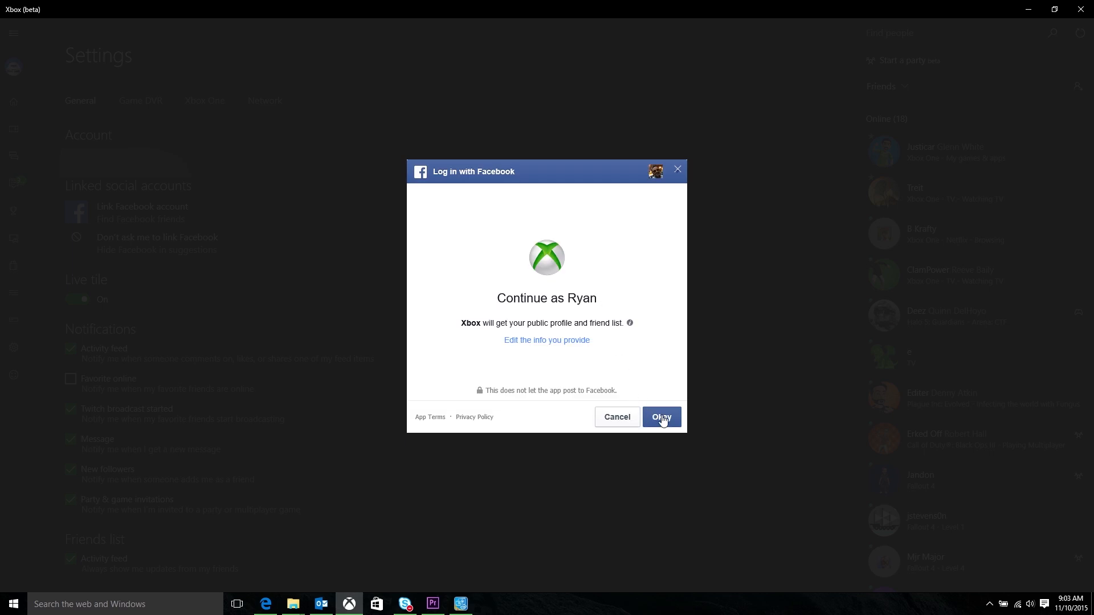
- Let Xbox access the Facebook profile and friends, then show suggested Facebook friends
click(660, 416)
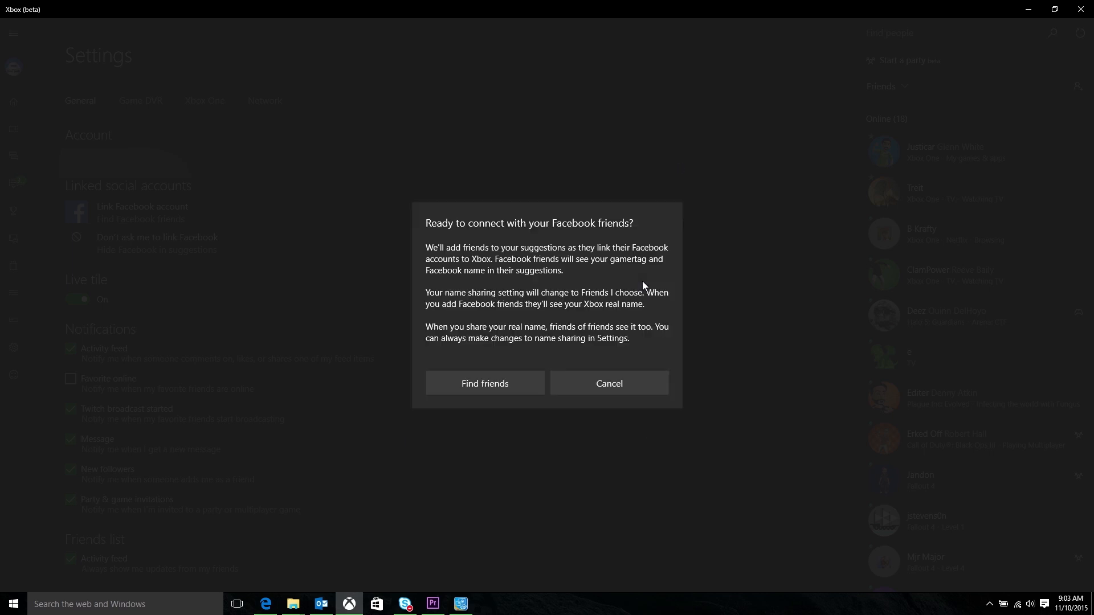
mouse_move(660, 279)
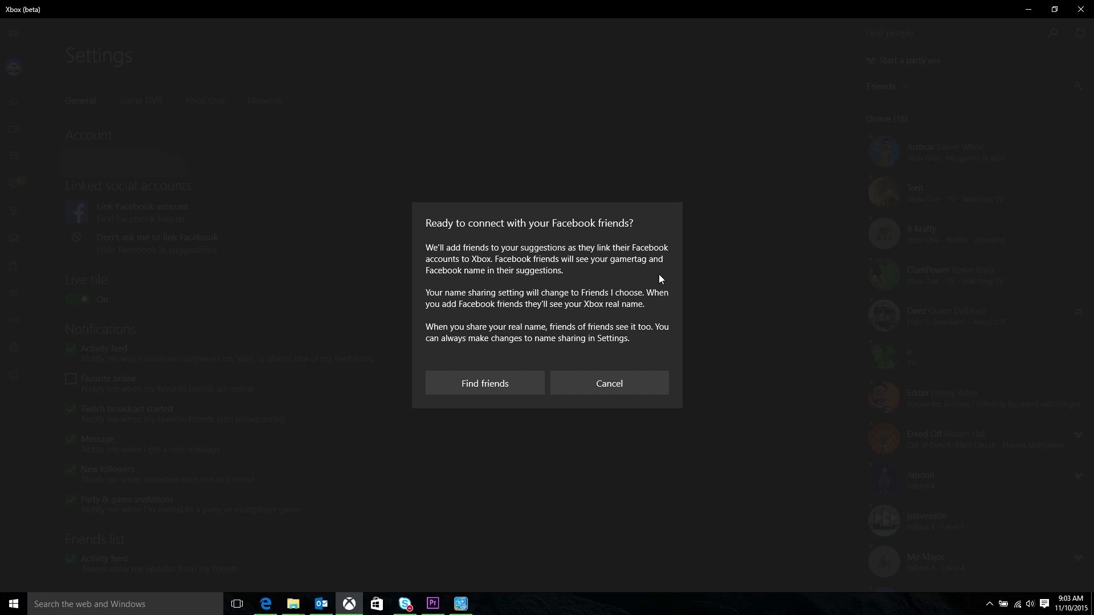
mouse_move(577, 273)
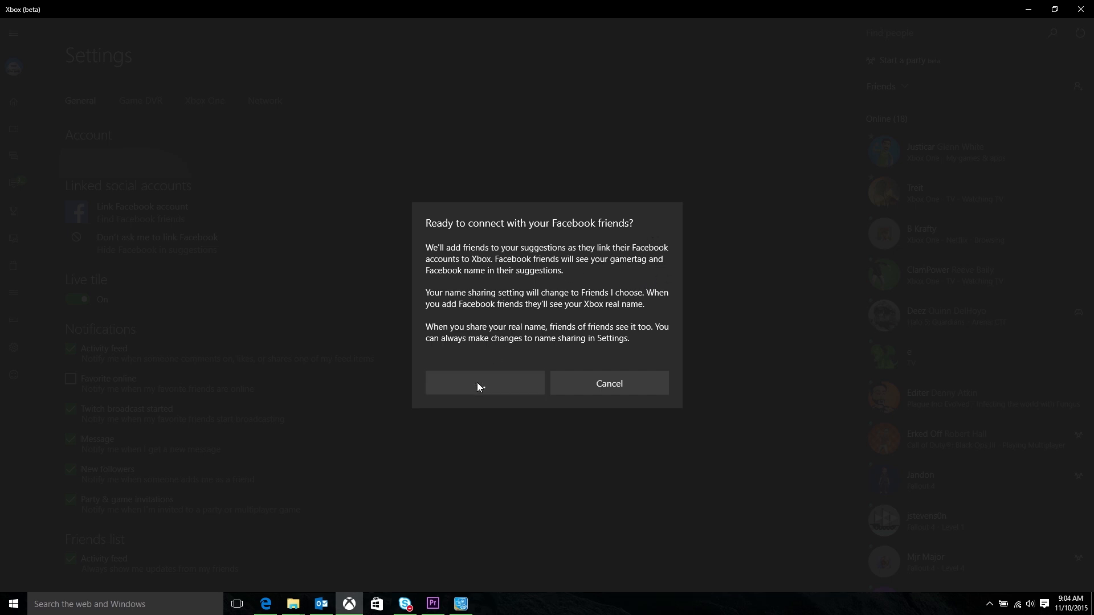
click(484, 383)
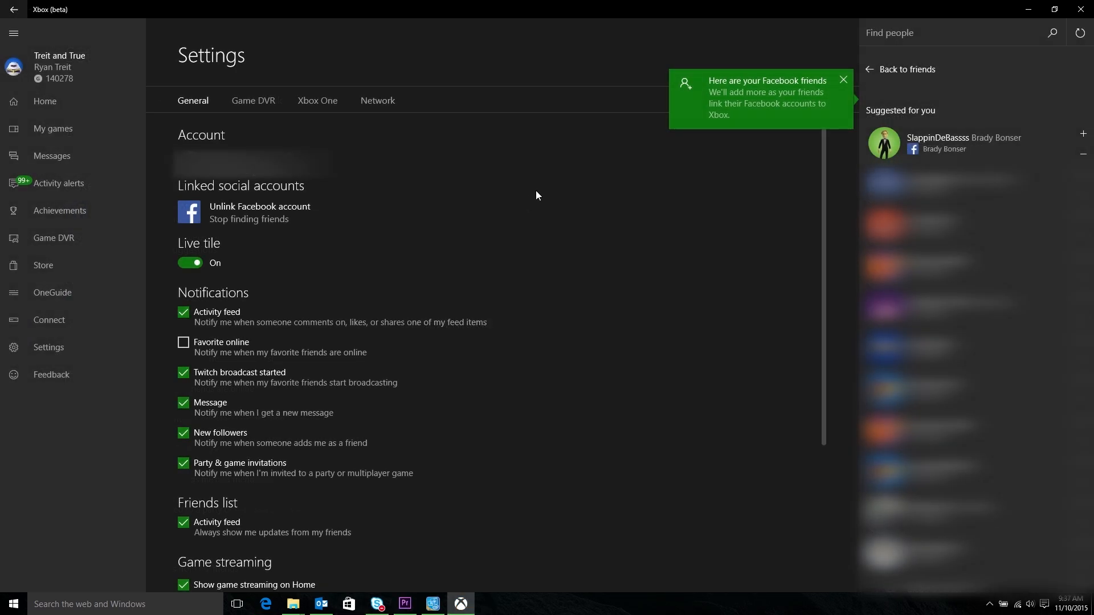
mouse_move(940, 149)
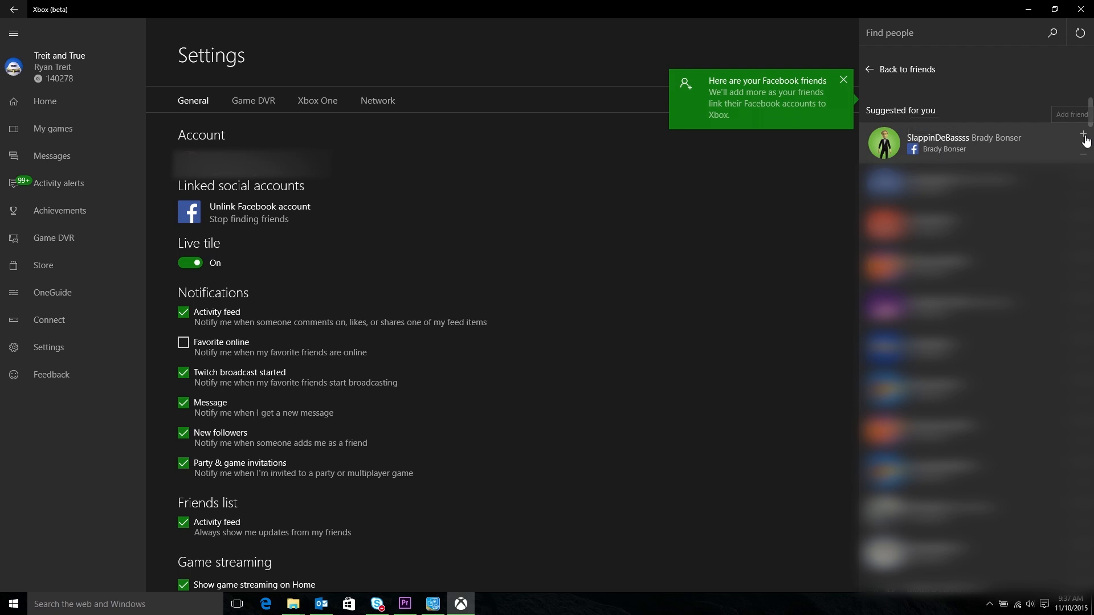
mouse_move(1068, 138)
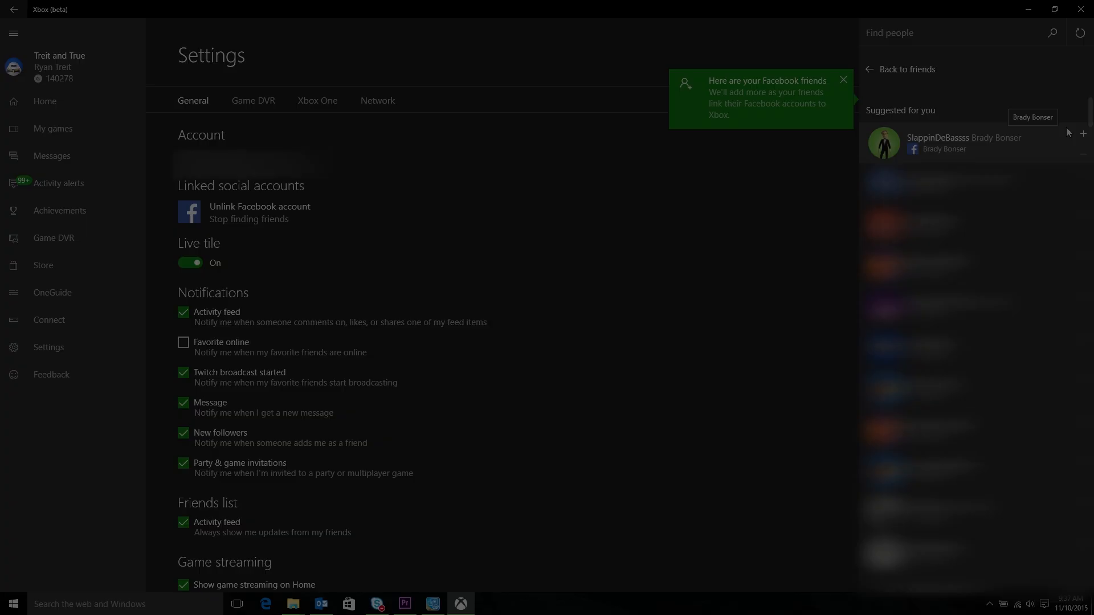
click(44, 101)
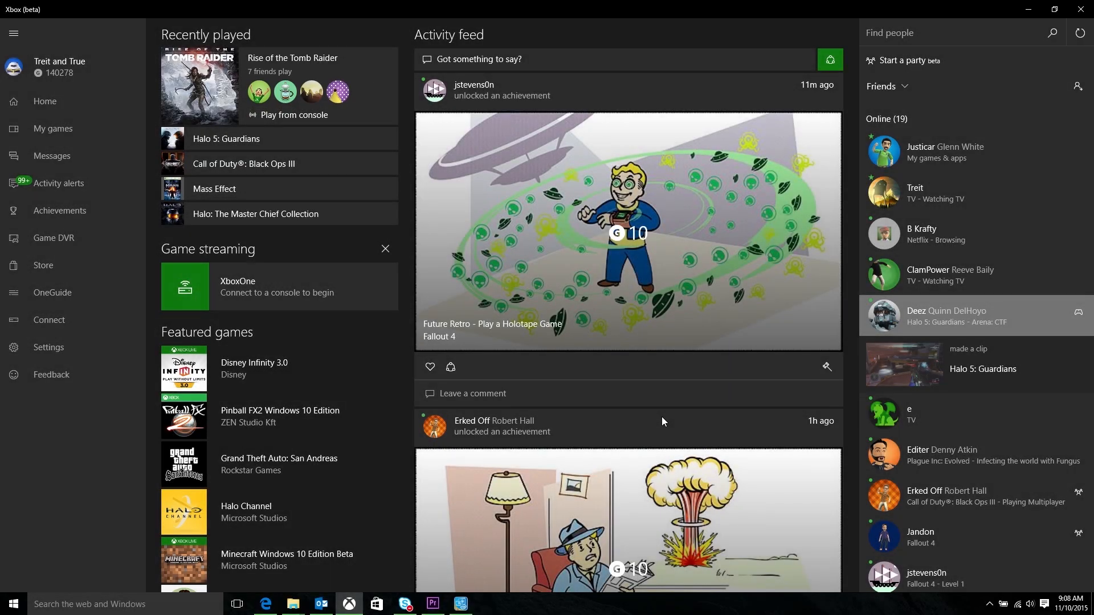
mouse_move(837, 56)
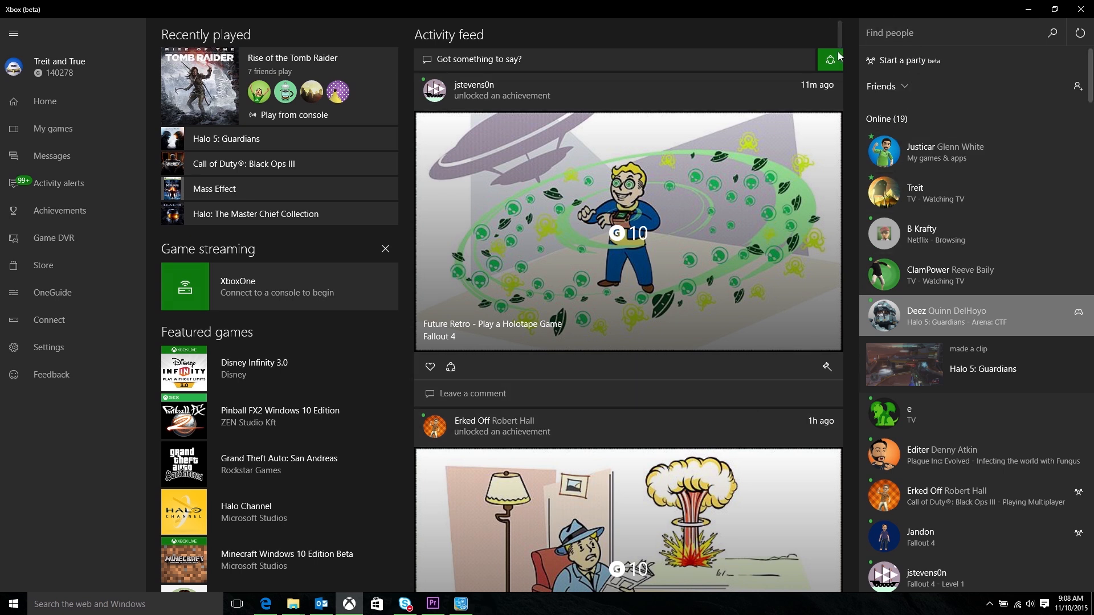
- Open the share picker beside 'Got something to say?' and browse achievements and clips
click(829, 60)
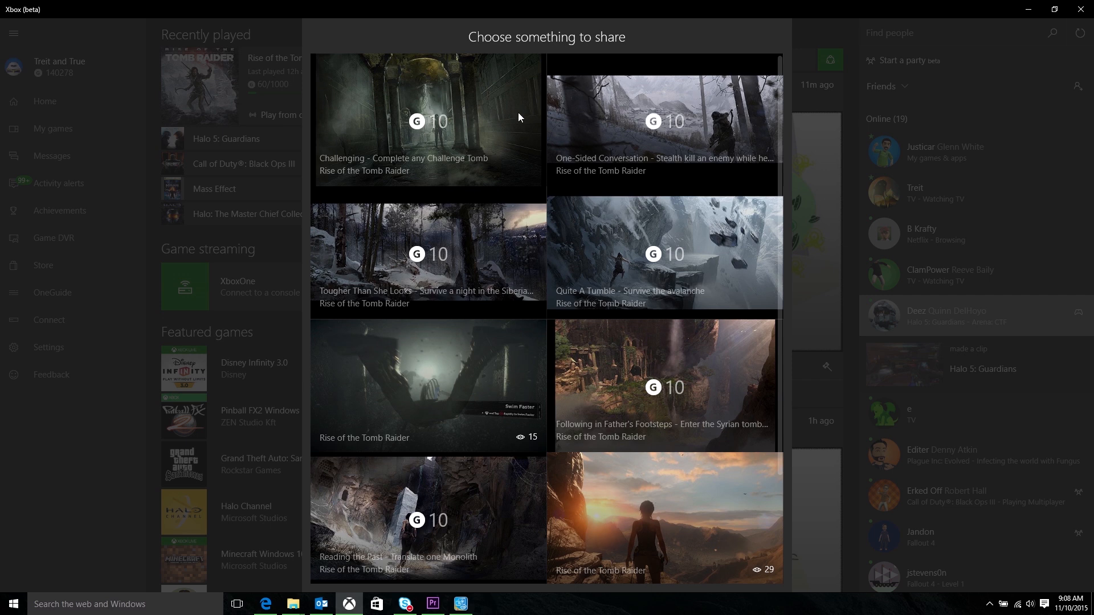
mouse_move(620, 270)
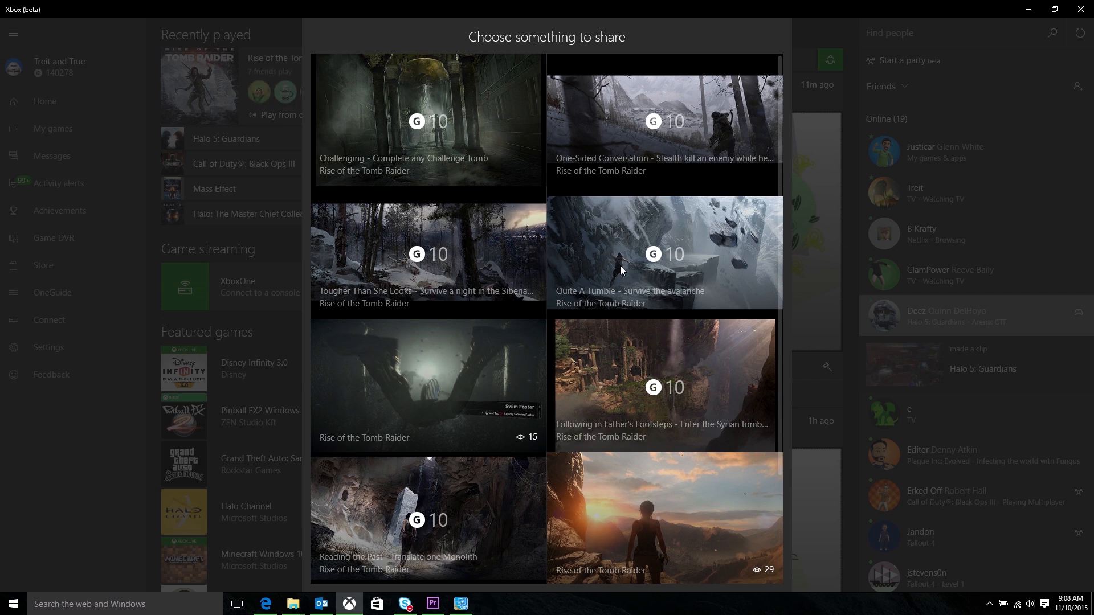
scroll(down, 3)
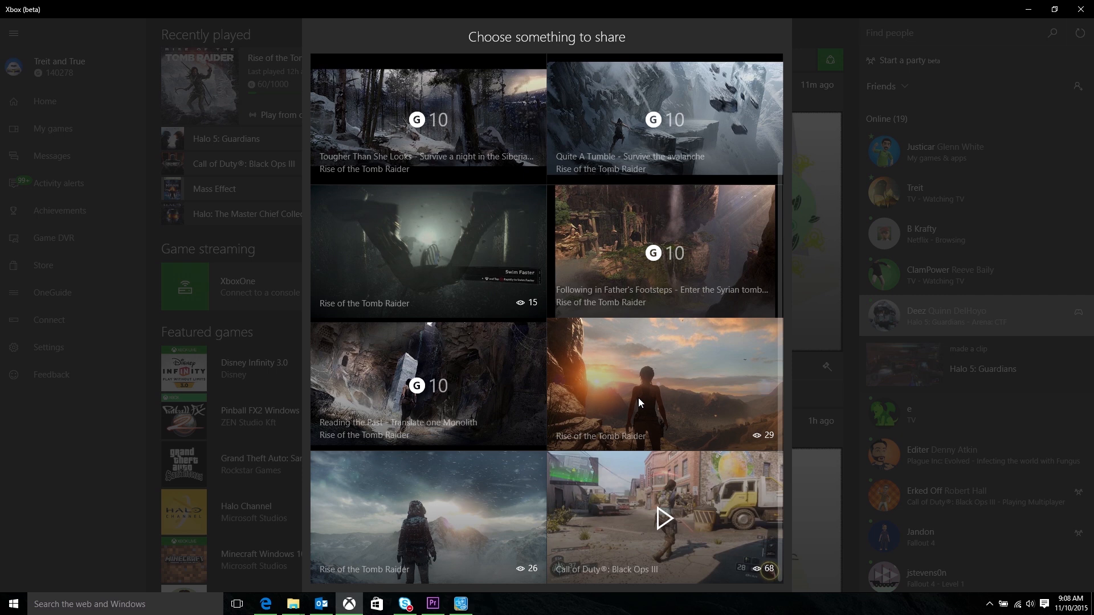
mouse_move(503, 474)
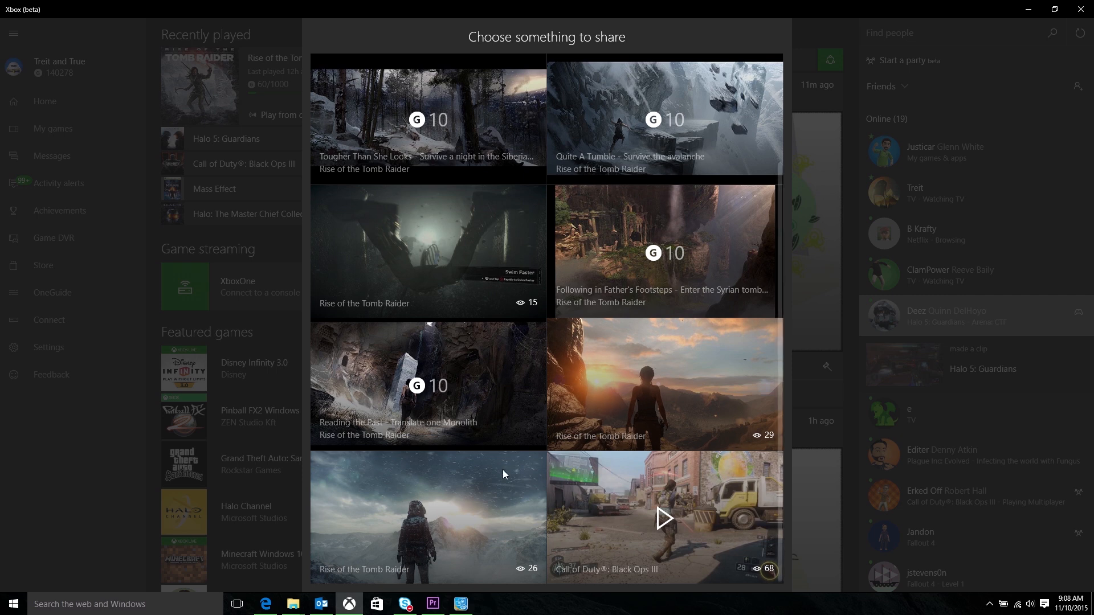
mouse_move(639, 394)
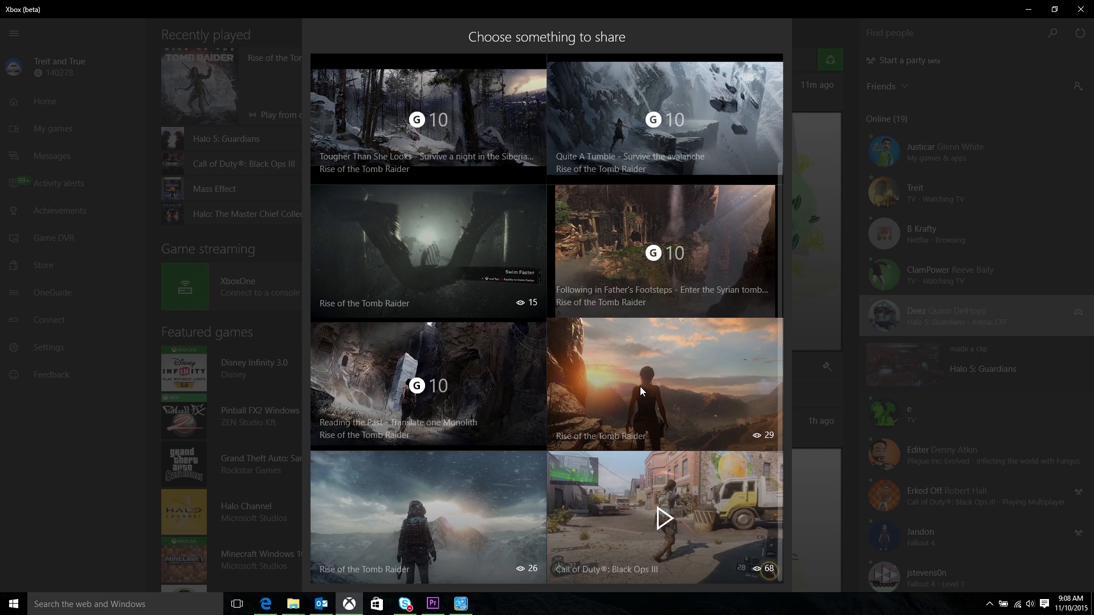
click(663, 384)
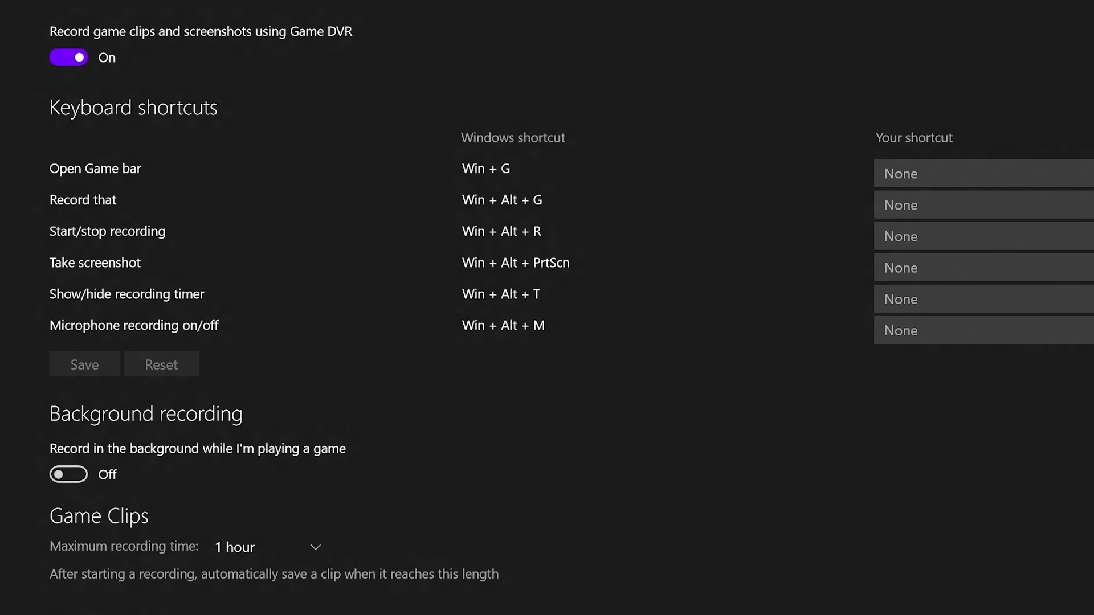
- Scroll down to the Game DVR Audio section showing microphone recording turned On
scroll(down, 3)
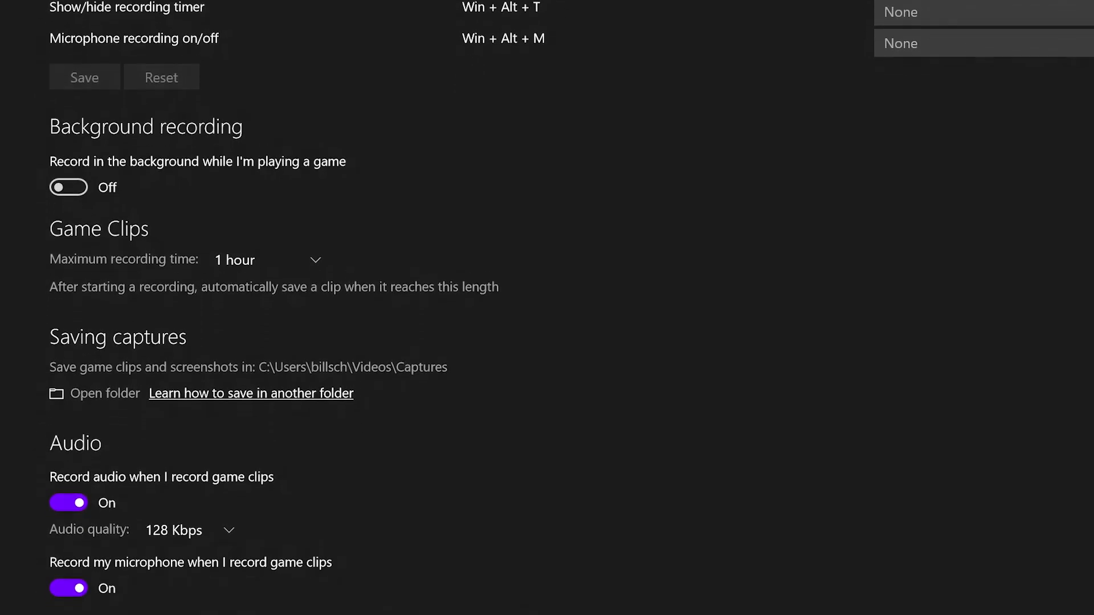
scroll(down, 3)
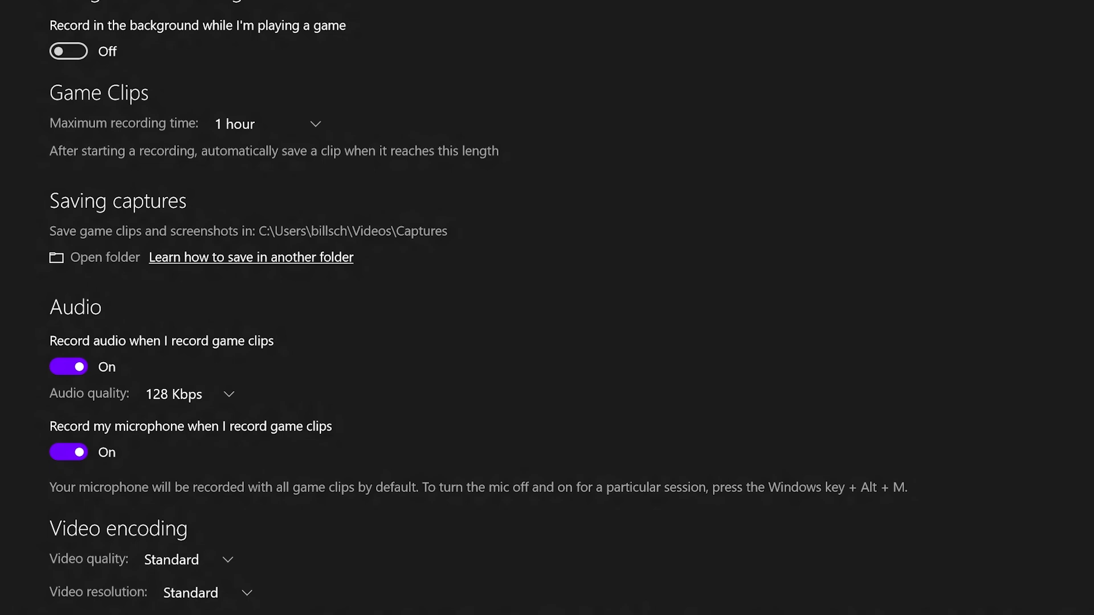
scroll(down, 3)
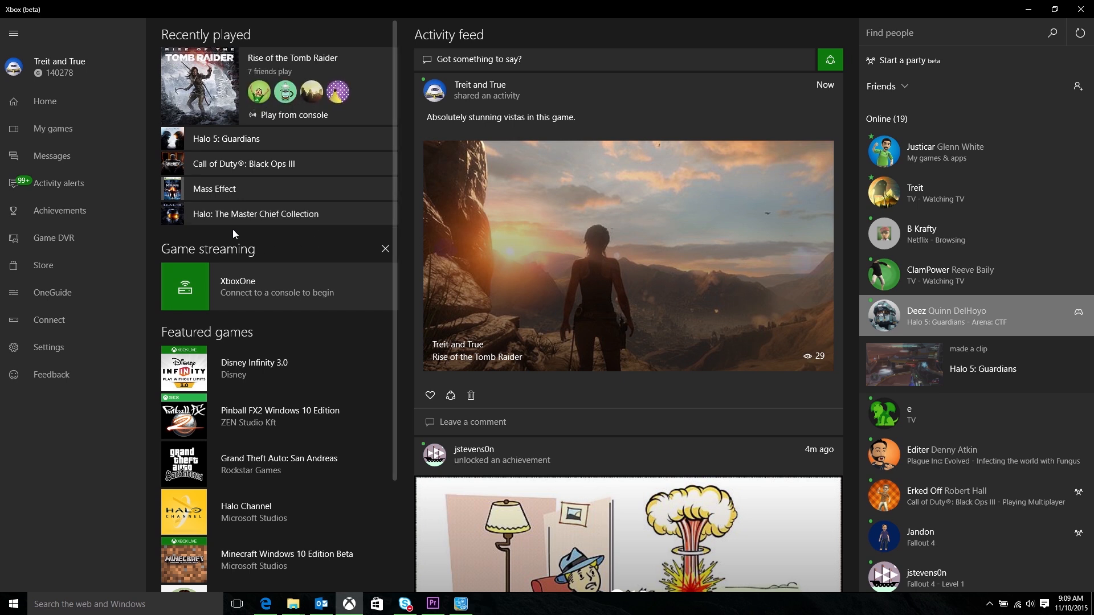
mouse_move(43, 270)
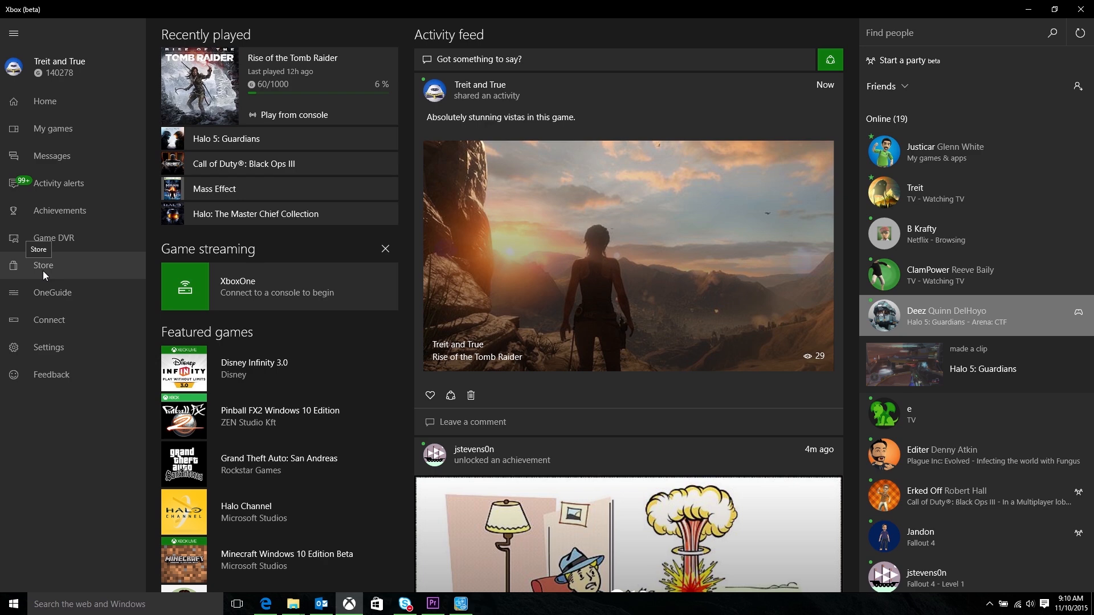
- Switch from the home feed to the Xbox Store page
click(43, 265)
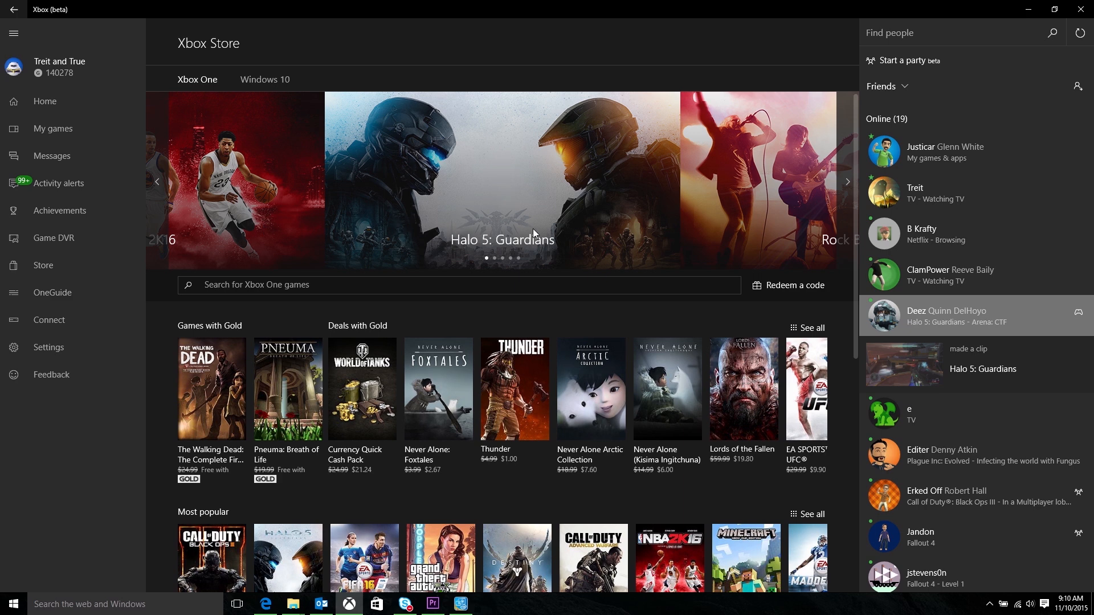
scroll(down, 3)
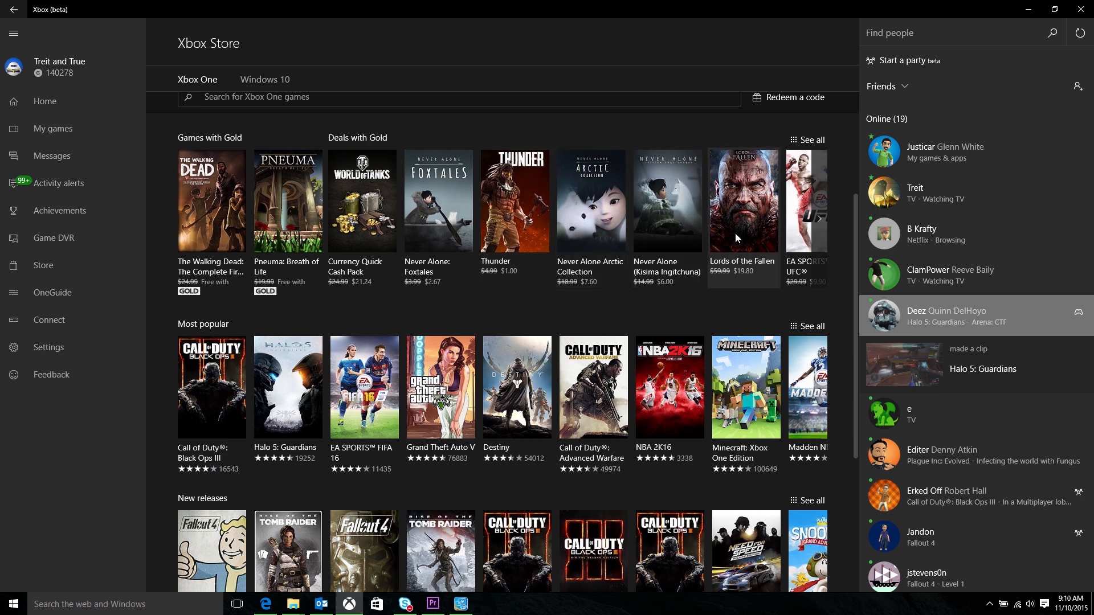
scroll(down, 3)
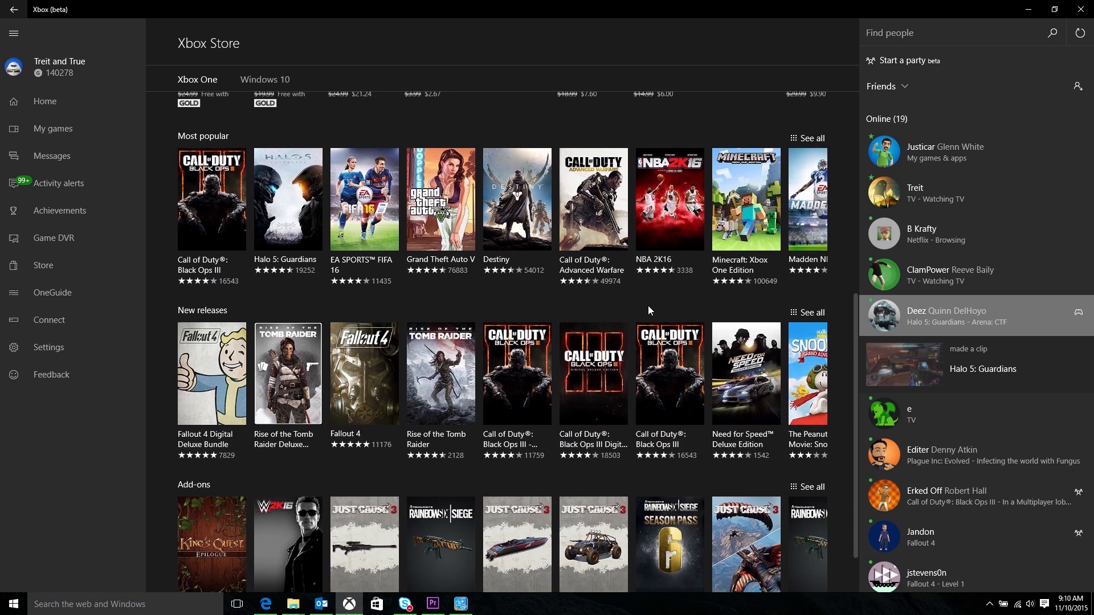
scroll(up, 3)
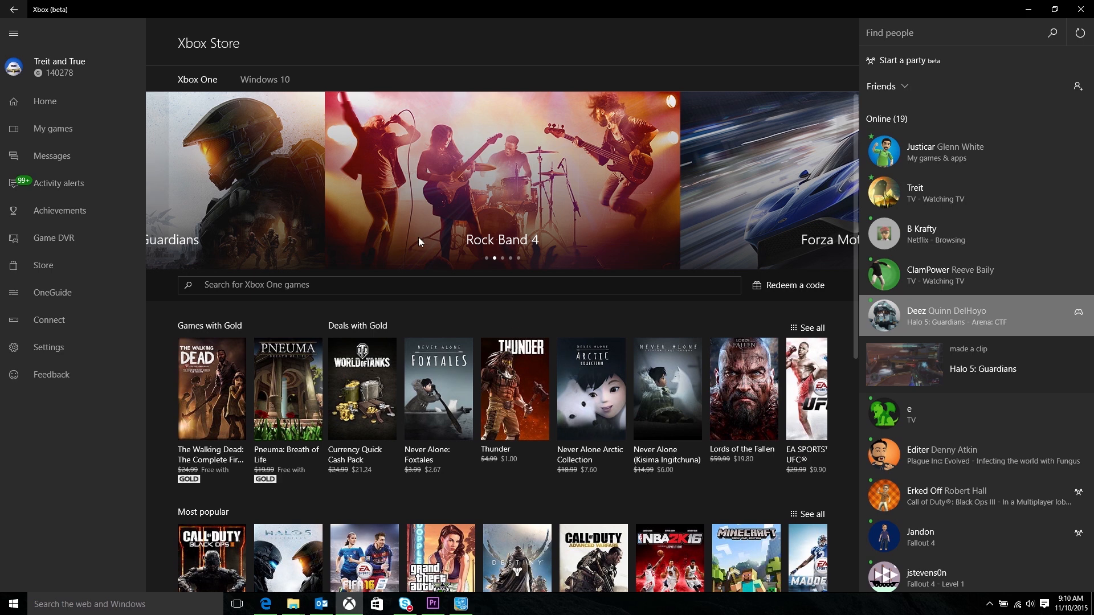
mouse_move(202, 89)
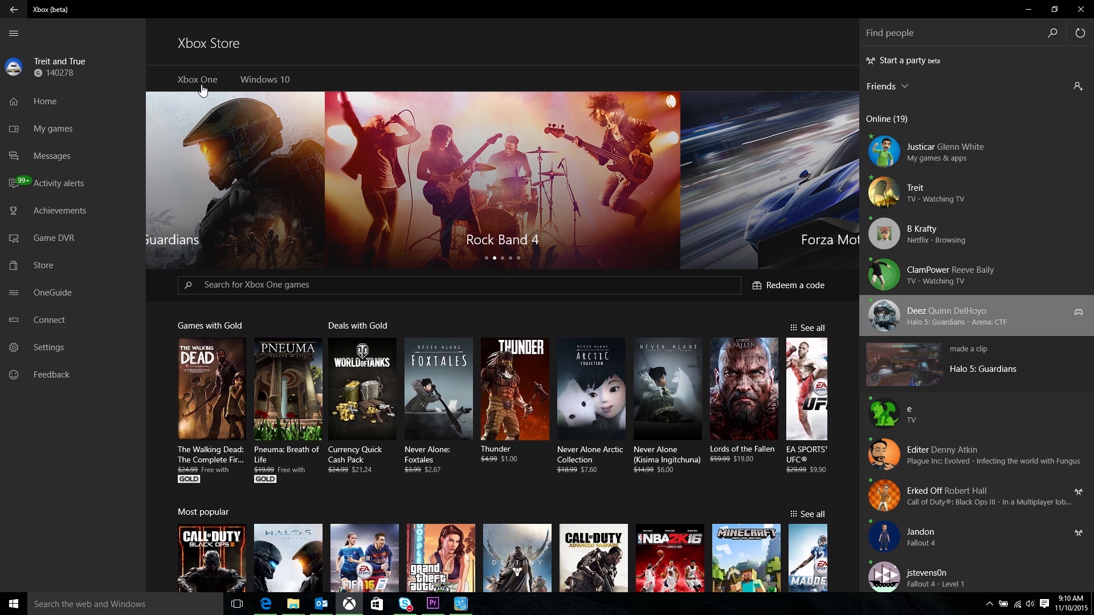
mouse_move(662, 212)
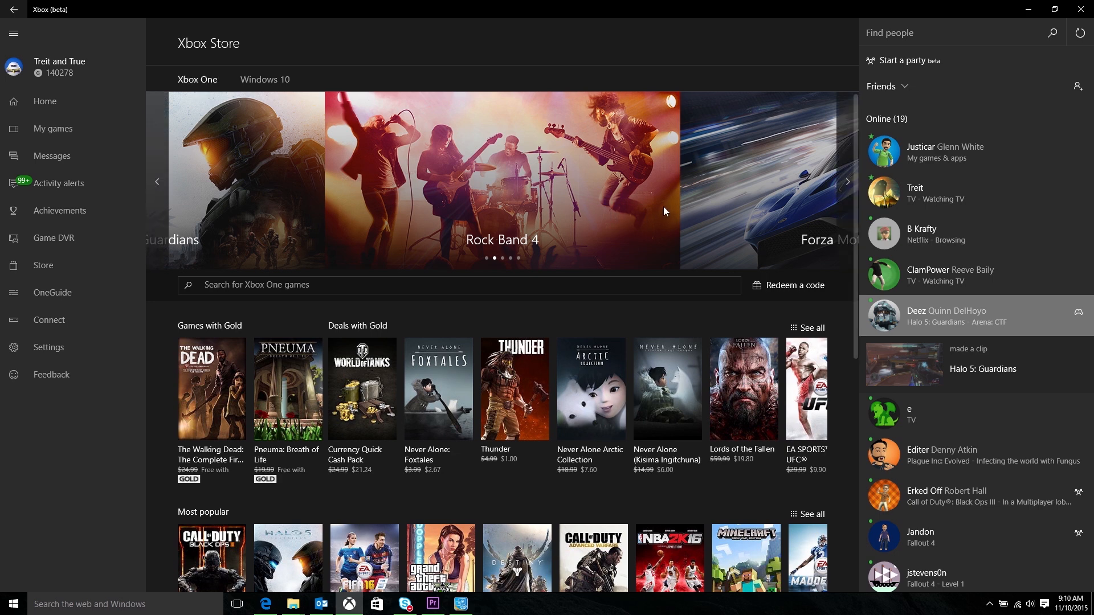
click(845, 183)
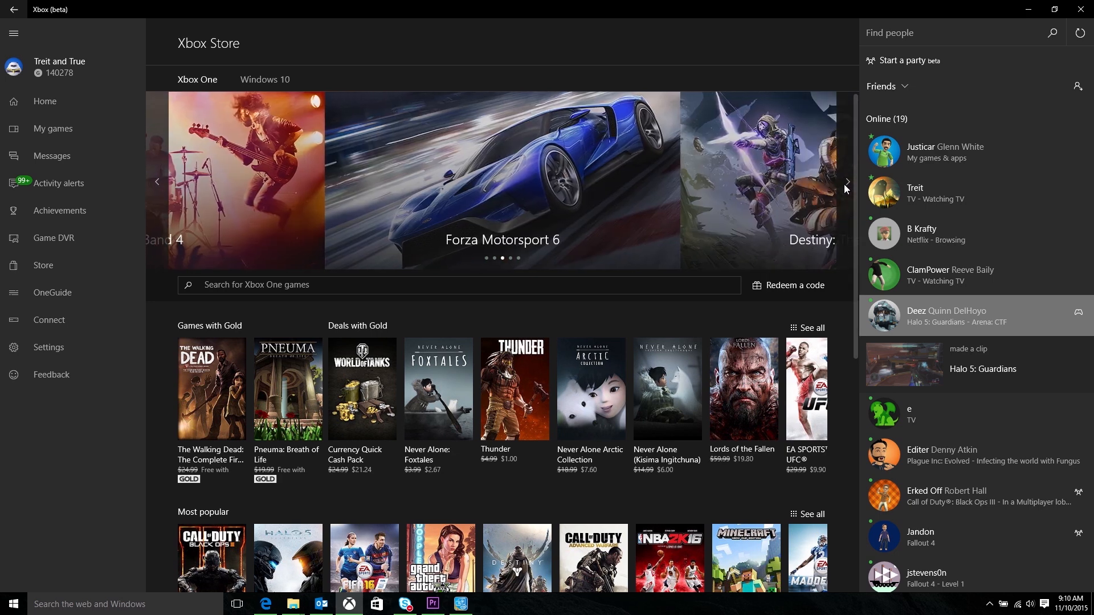
click(846, 181)
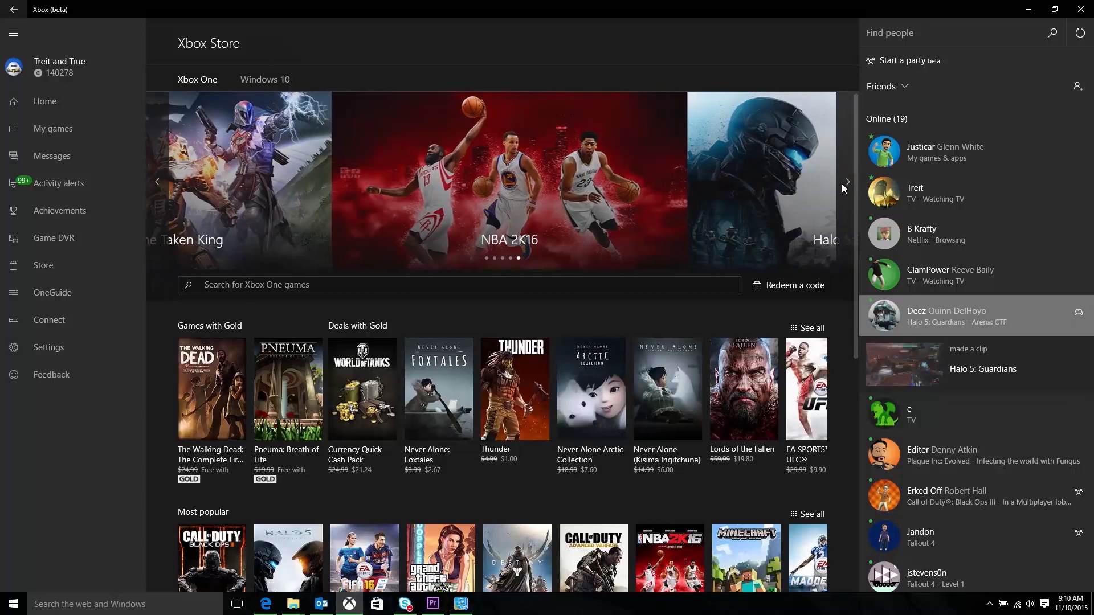
click(847, 181)
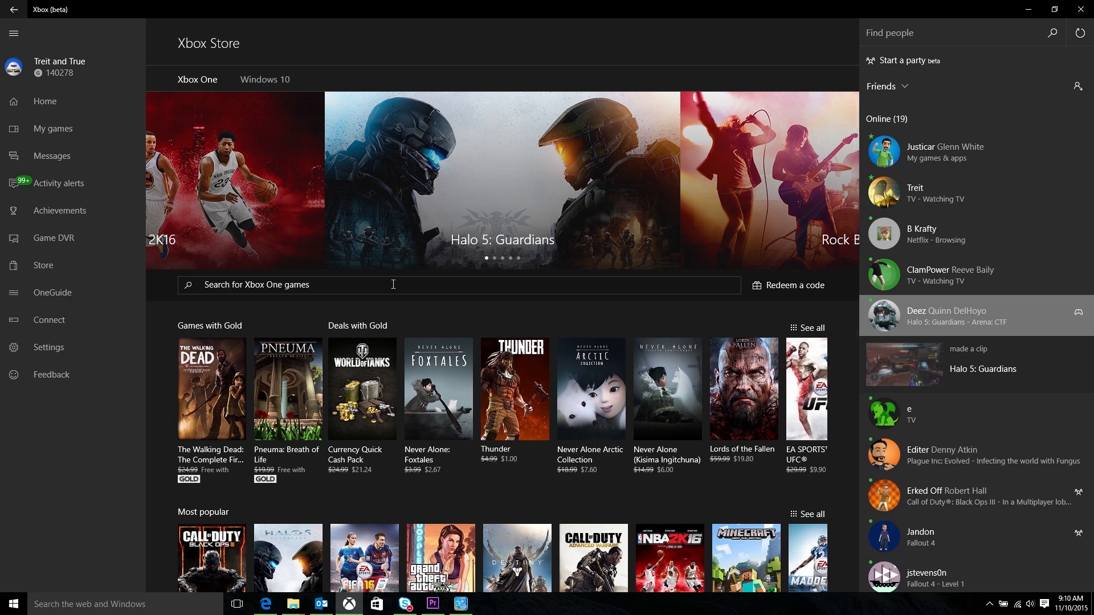
- Search the store for 'fallout 4', then return and search 'rise of the tomb raider'
text(fallou)
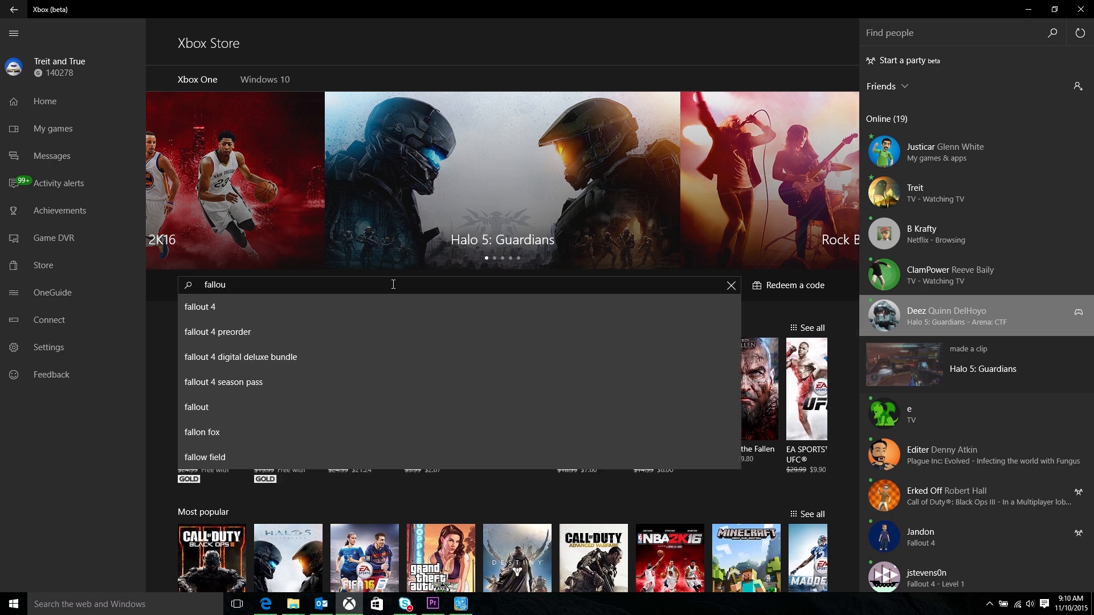
click(200, 307)
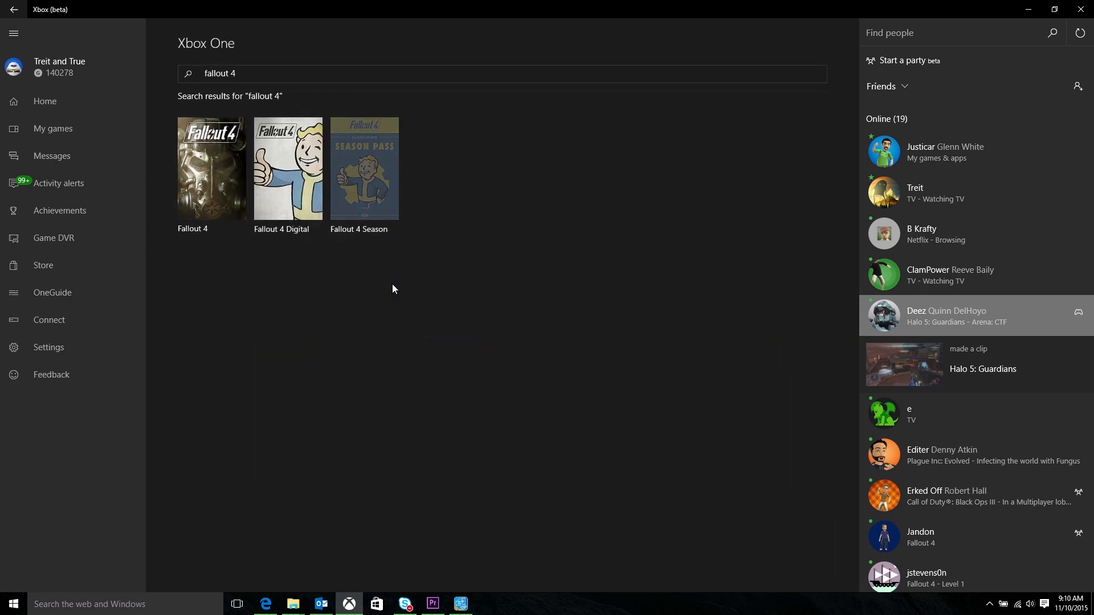
mouse_move(298, 209)
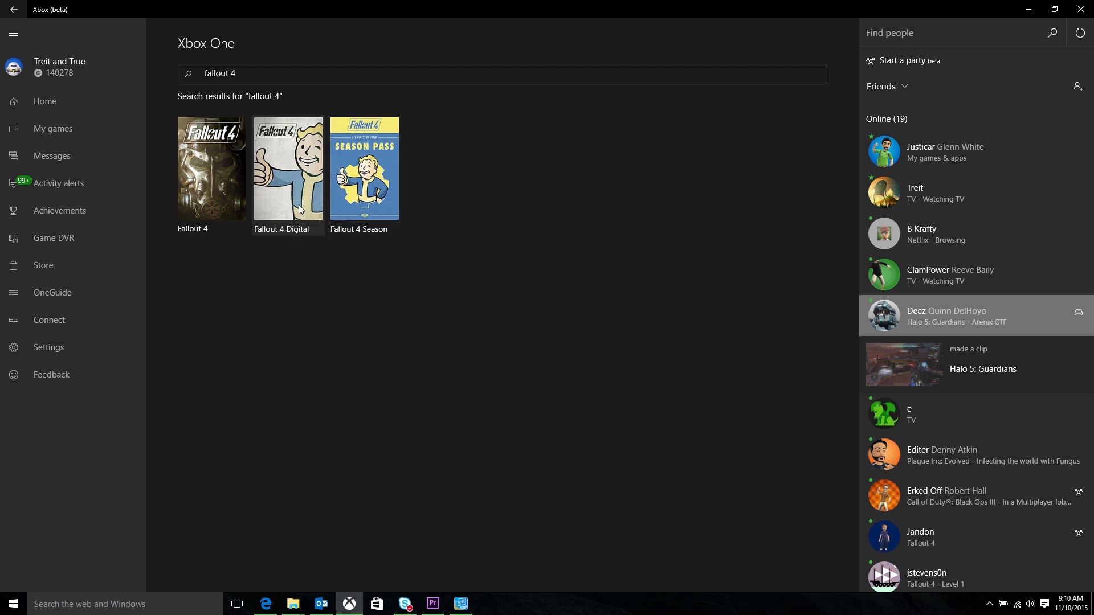
mouse_move(218, 201)
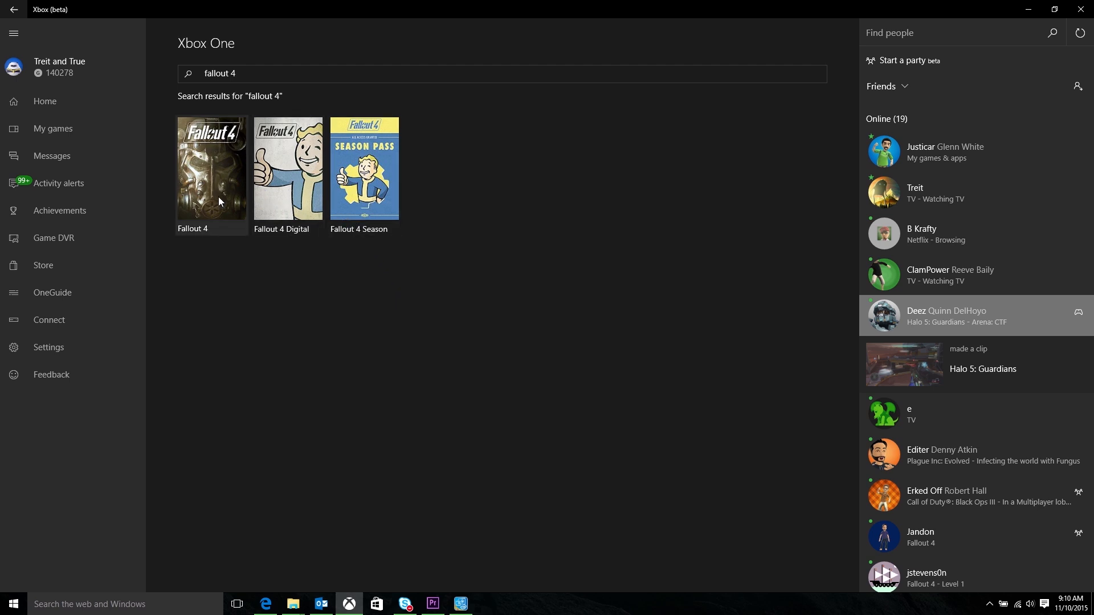
click(43, 265)
text(rise)
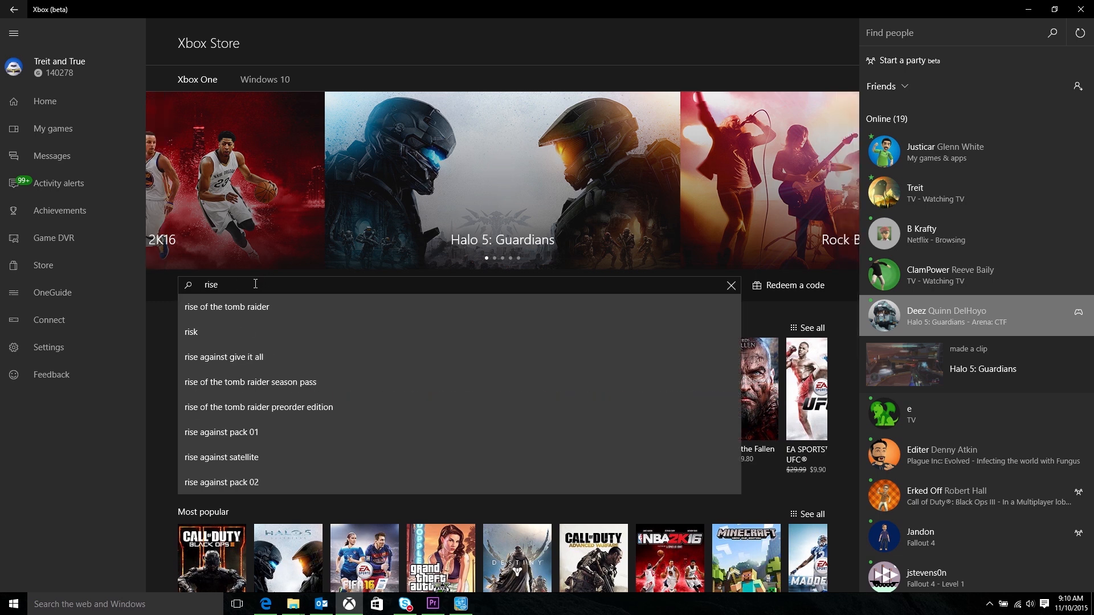
click(227, 307)
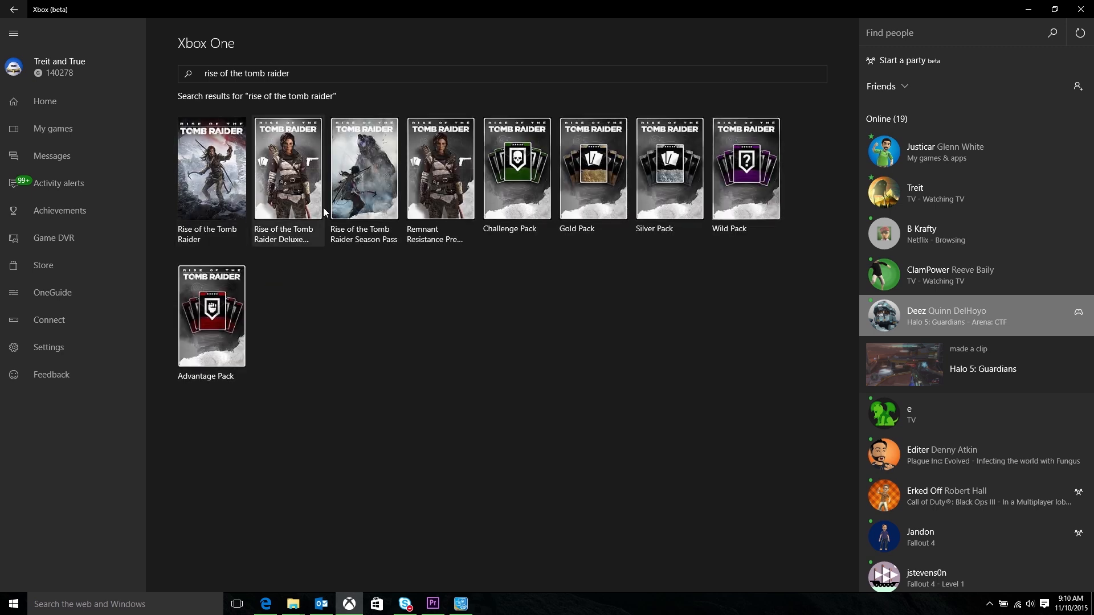
mouse_move(347, 211)
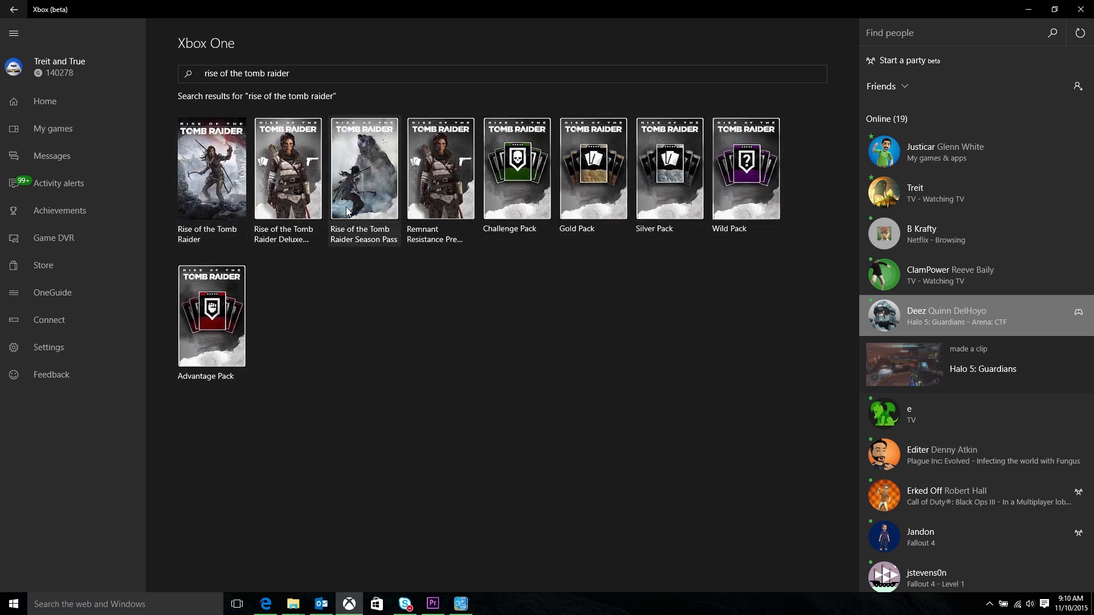